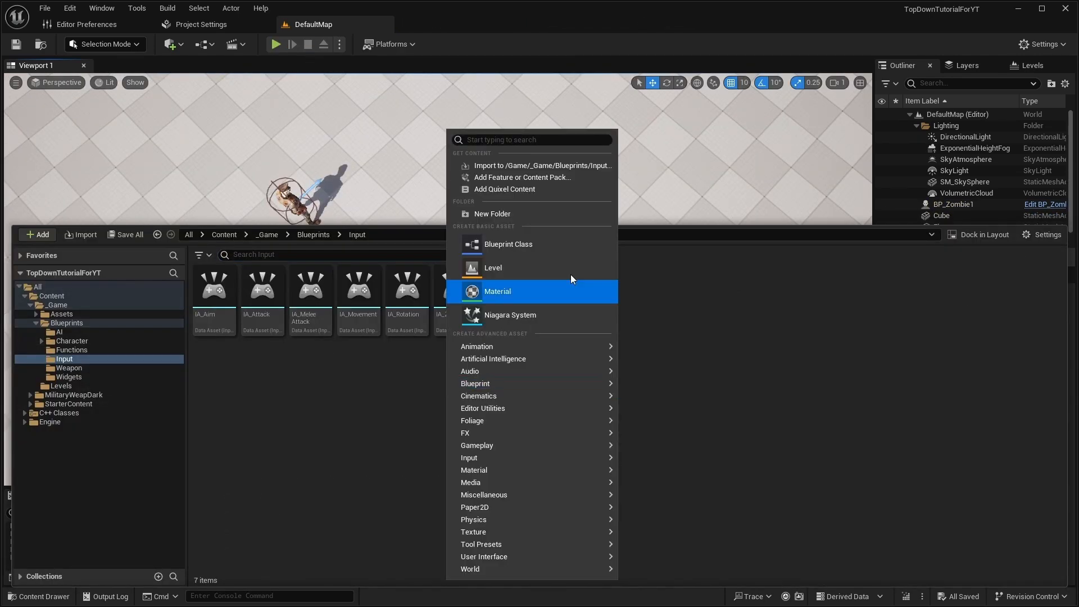
mouse_move(469, 458)
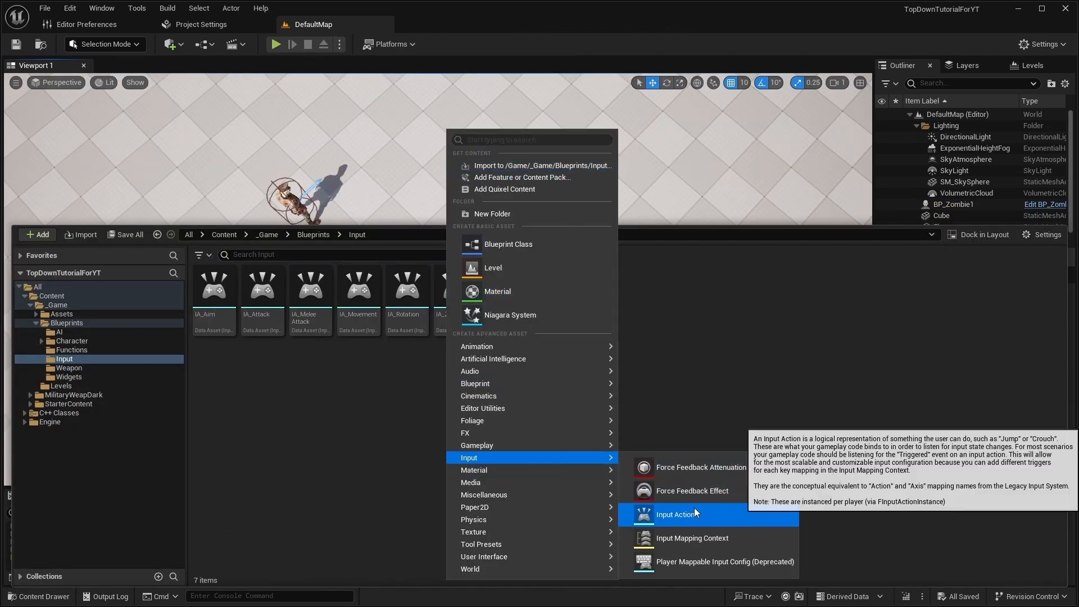
Create the IA_SwitchWeapon input action and set its value type.
left_click(676, 513)
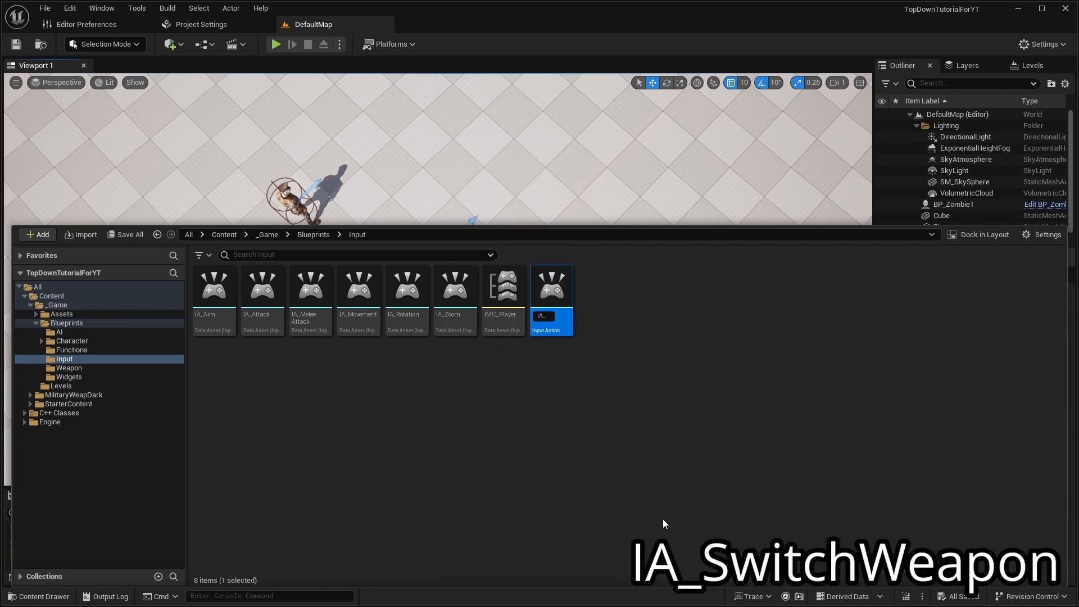
type("_SwitchWeapon")
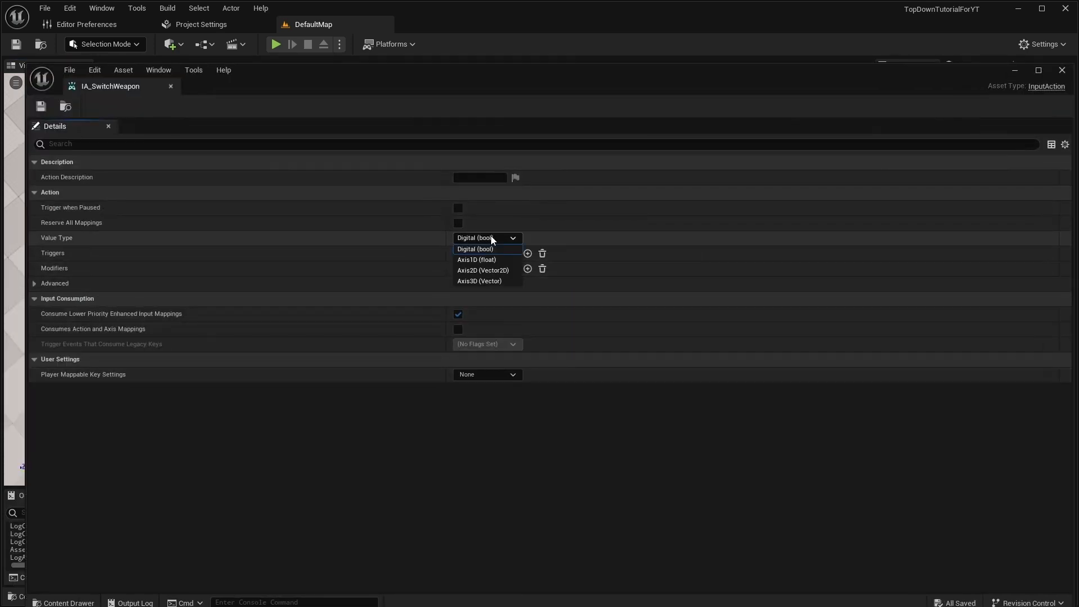
left_click(477, 260)
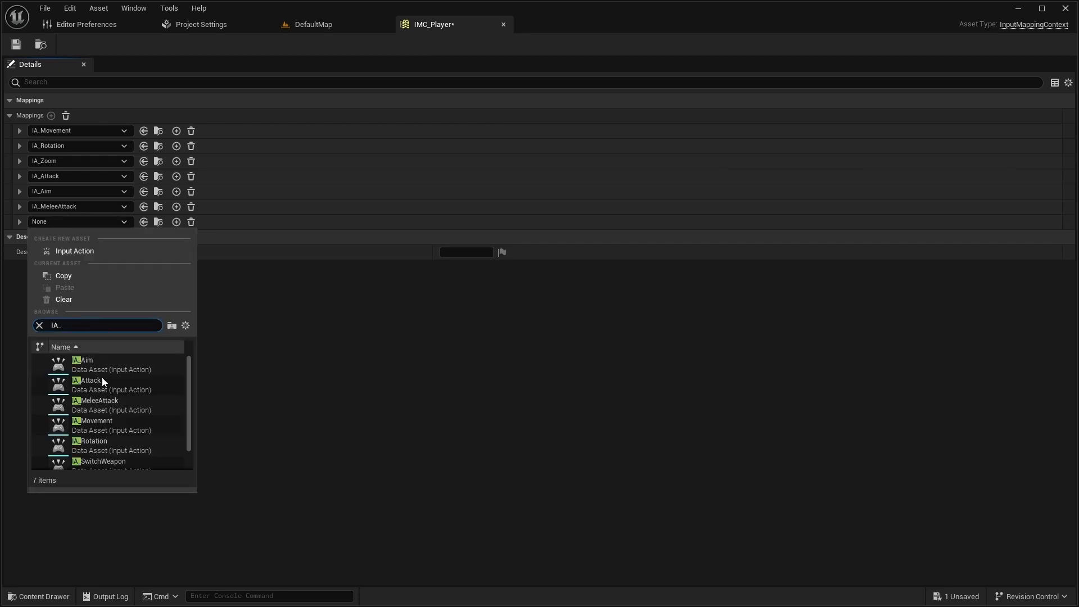
Bind IA_SwitchWeapon to Mouse Wheel Axis in IMC_Player and save.
left_click(104, 461)
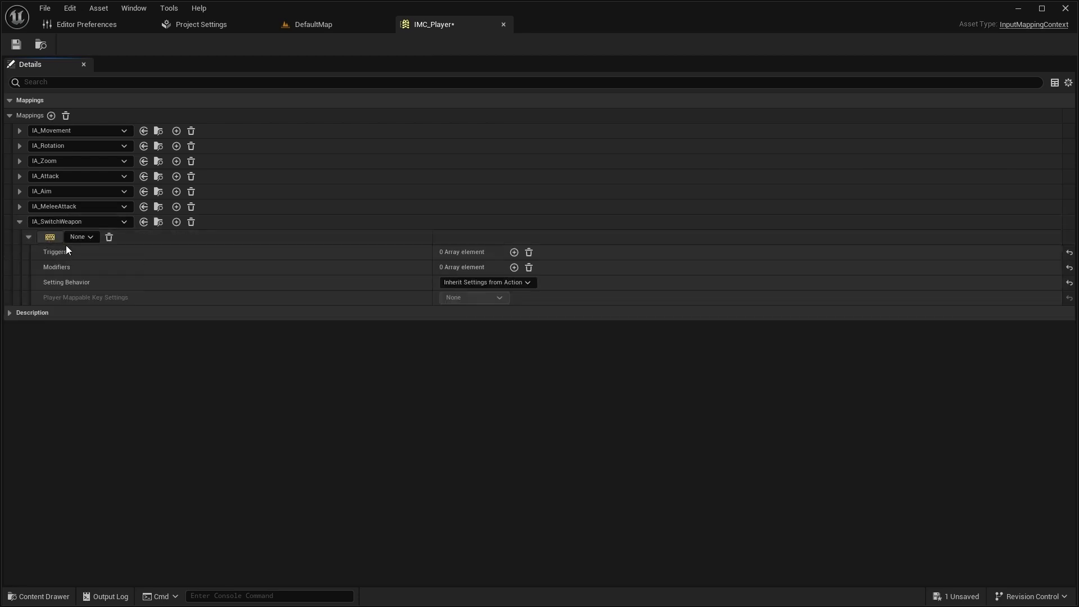
left_click(81, 237)
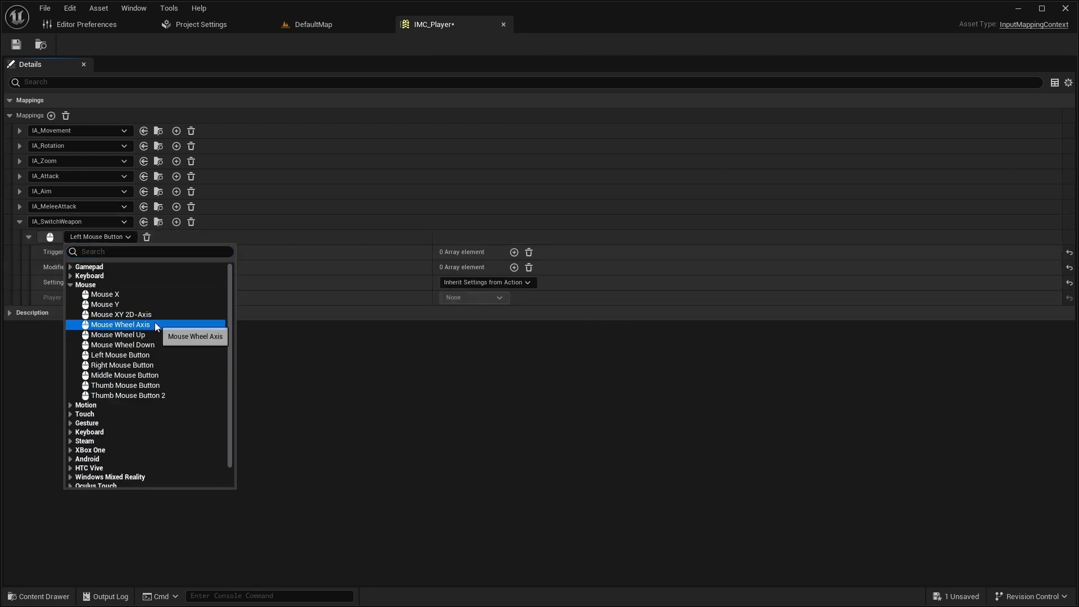
left_click(120, 324)
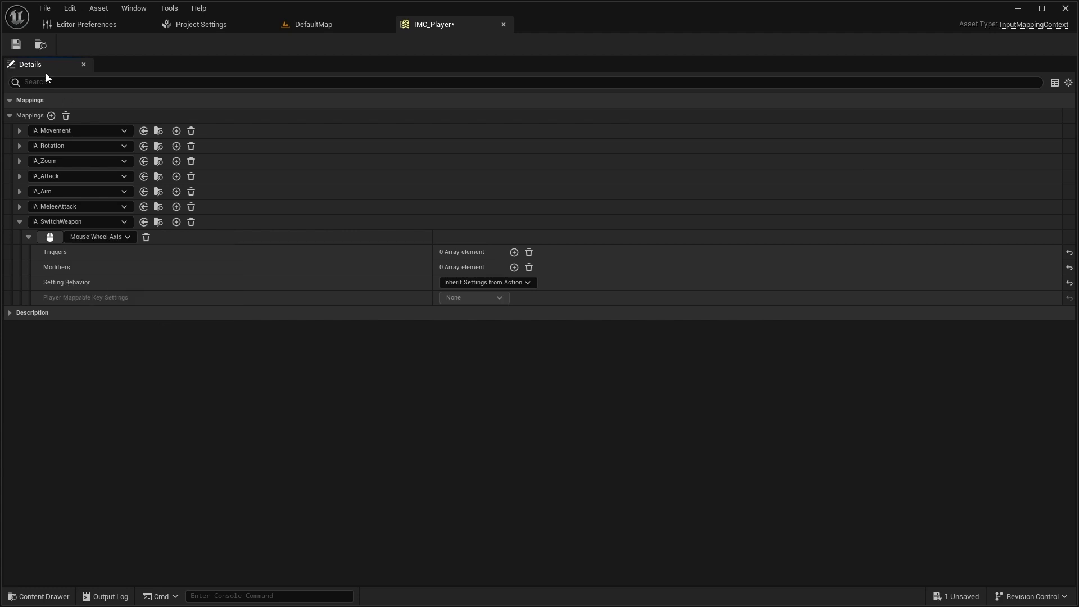
left_click(20, 161)
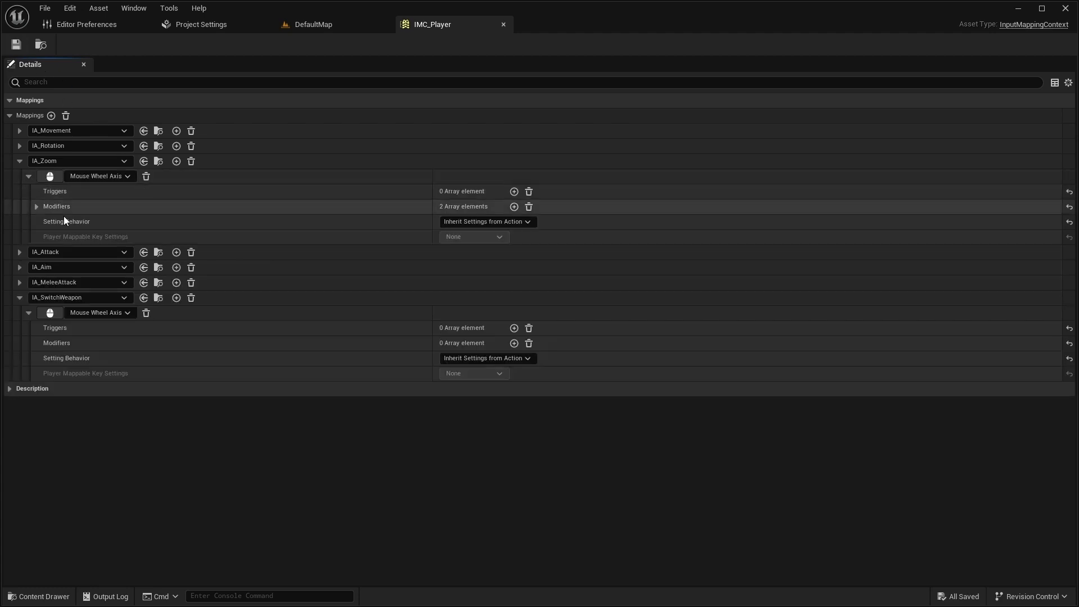
Expand the IA_Zoom mapping's modifiers for comparison.
left_click(36, 207)
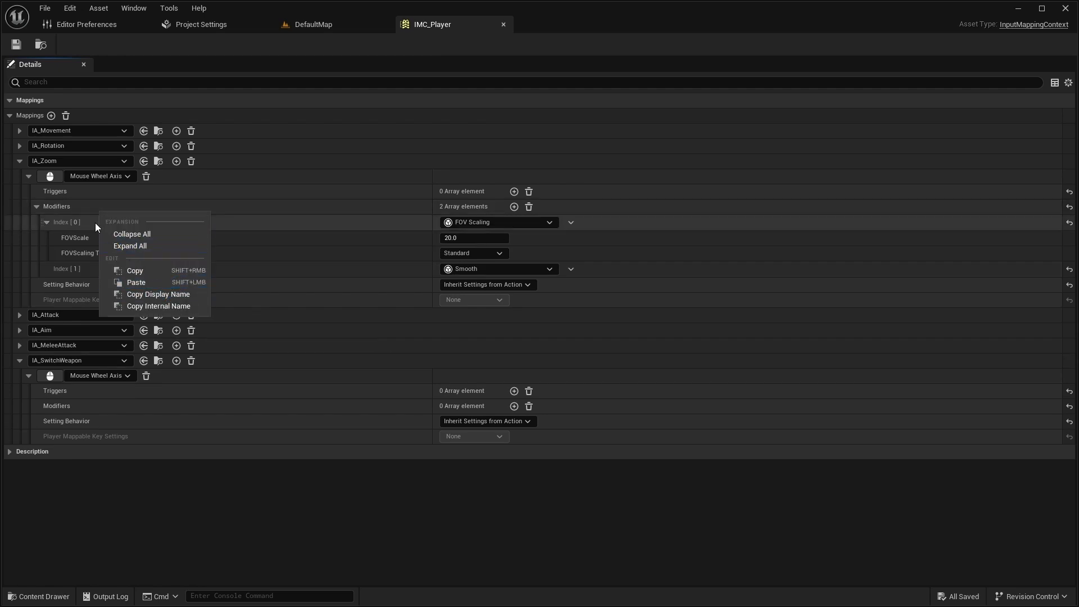
left_click(172, 403)
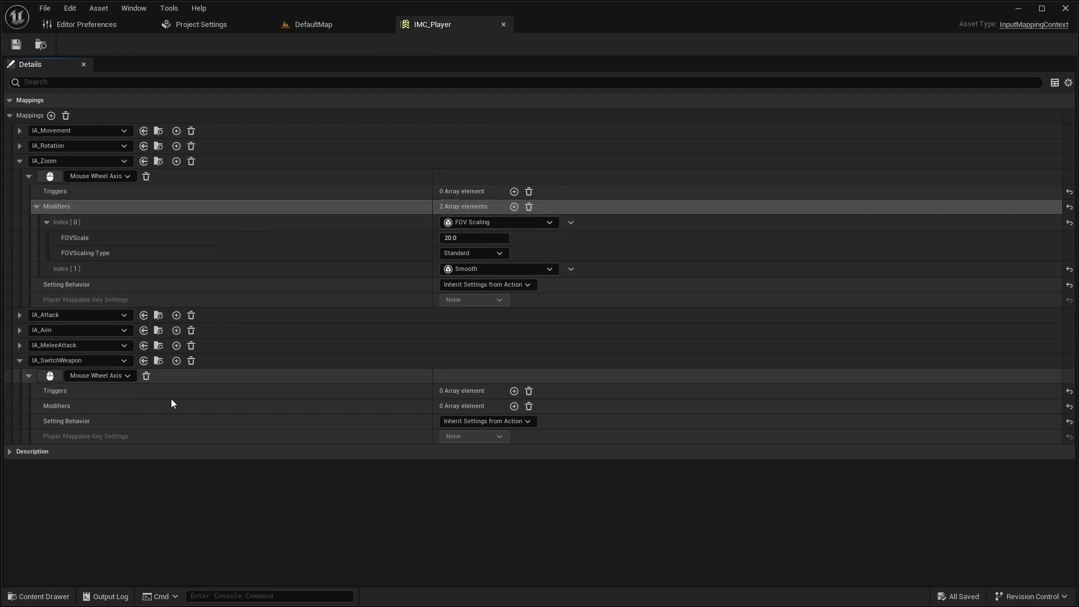
Paste the FOV Scaling and Smooth modifiers into IA_Zoom and save it.
left_click(38, 596)
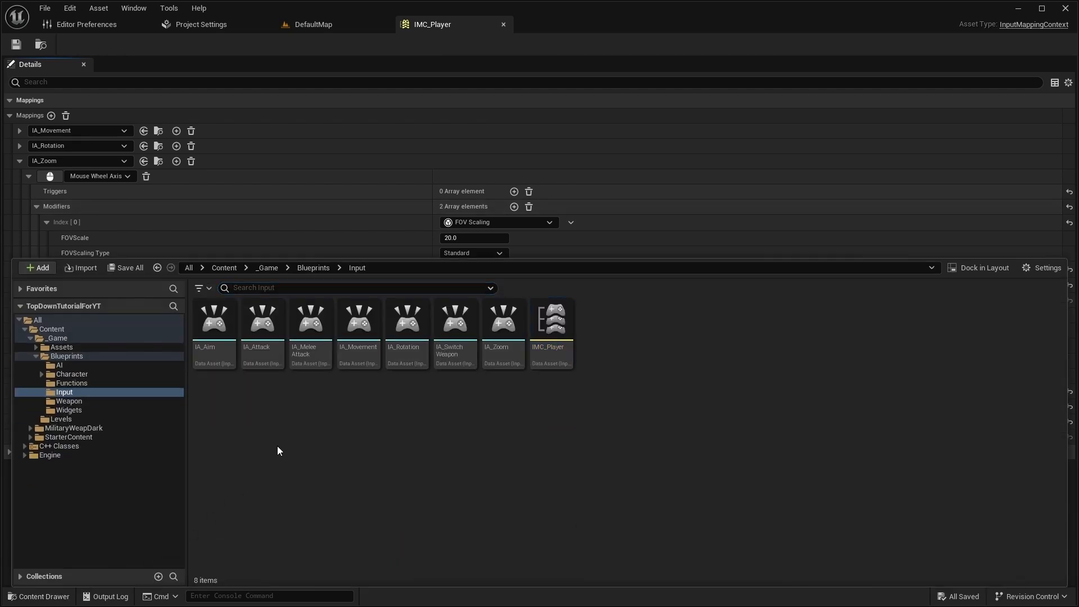
double_click(502, 318)
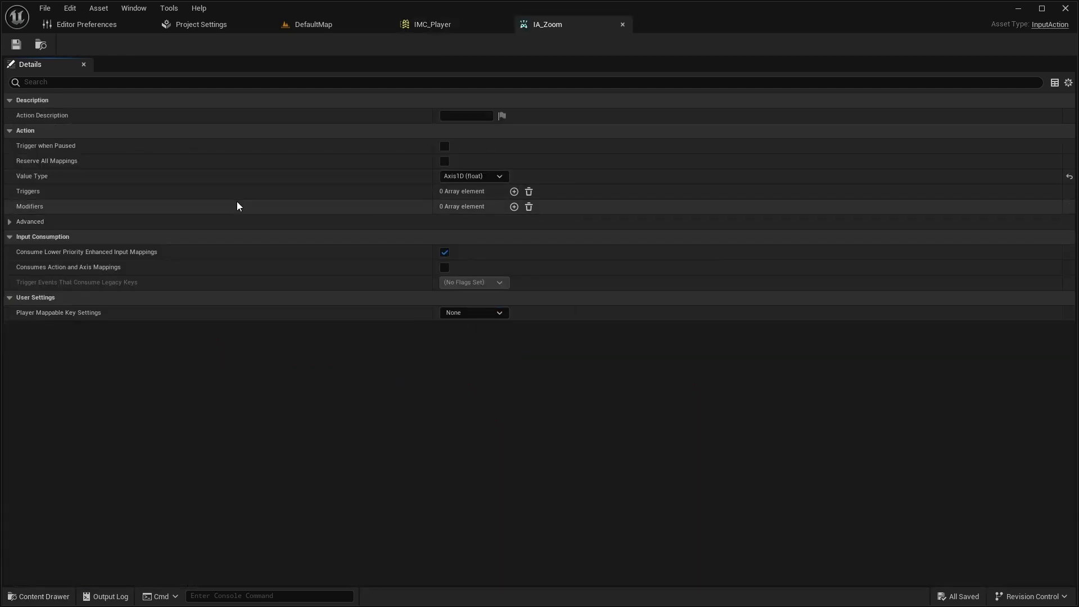
left_click(513, 207)
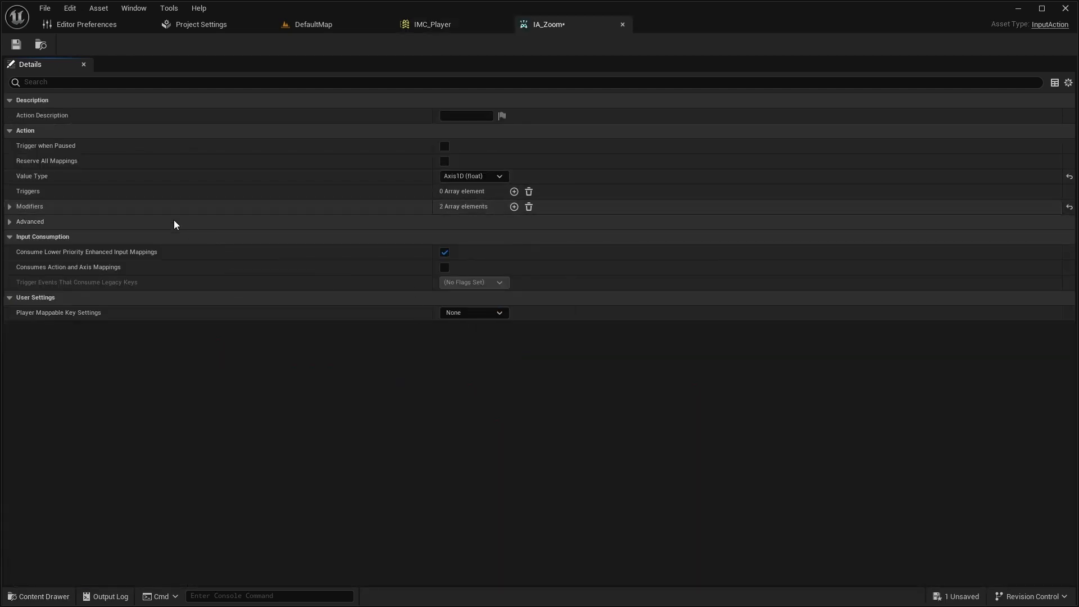
left_click(10, 206)
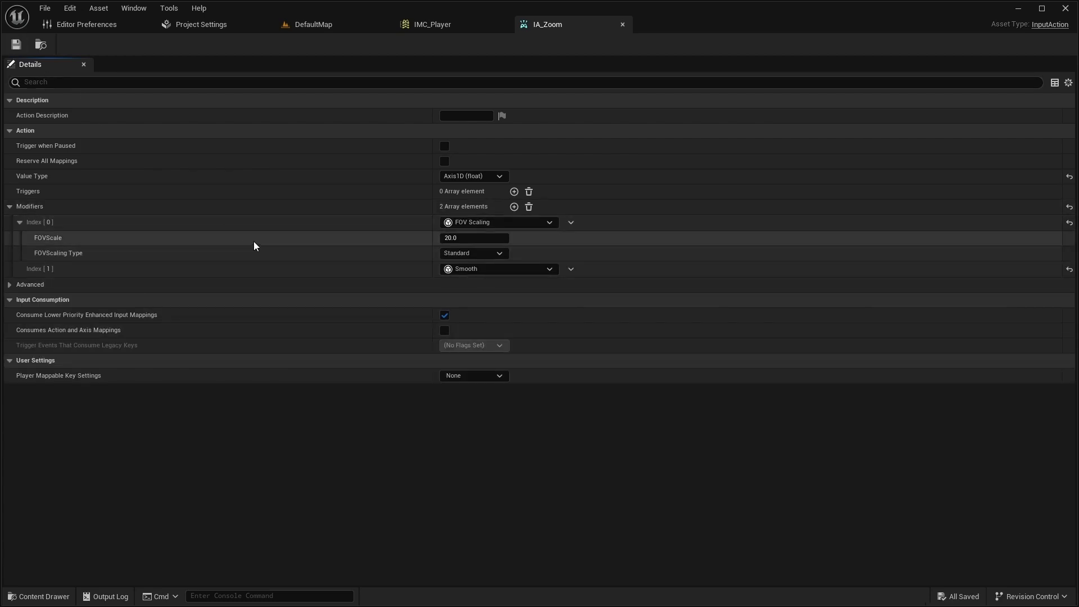
left_click(431, 24)
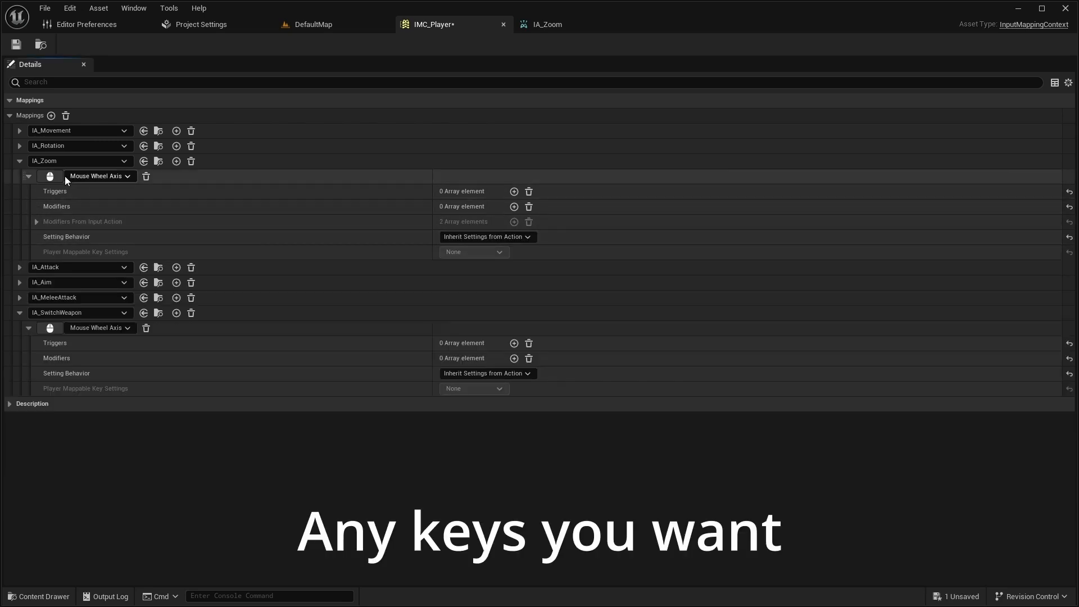
mouse_move(86, 183)
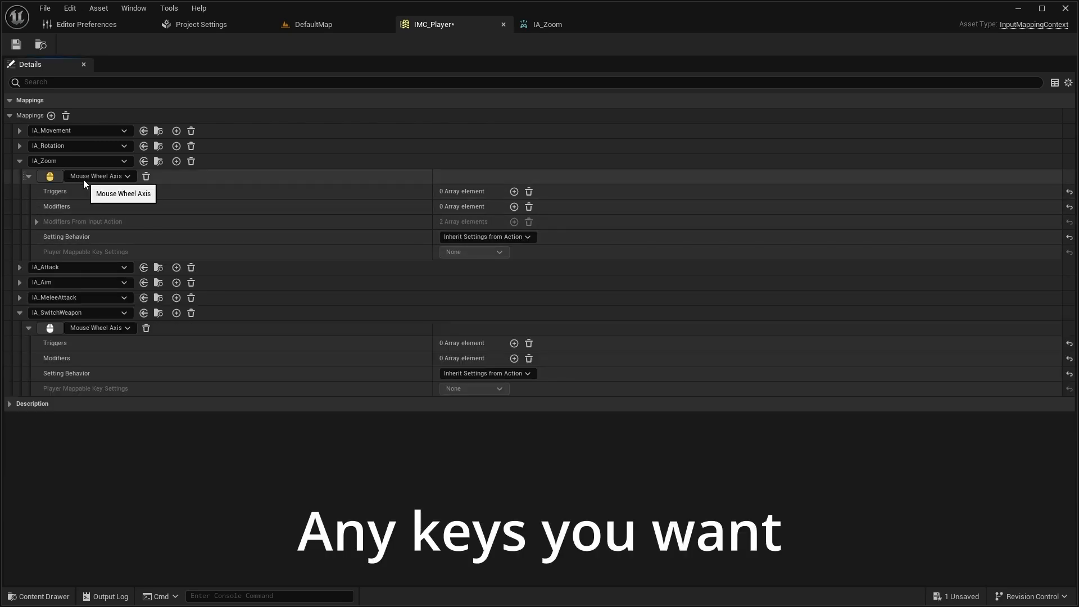
Rebind the IA_Zoom mapping to Num + and save.
left_click(175, 161)
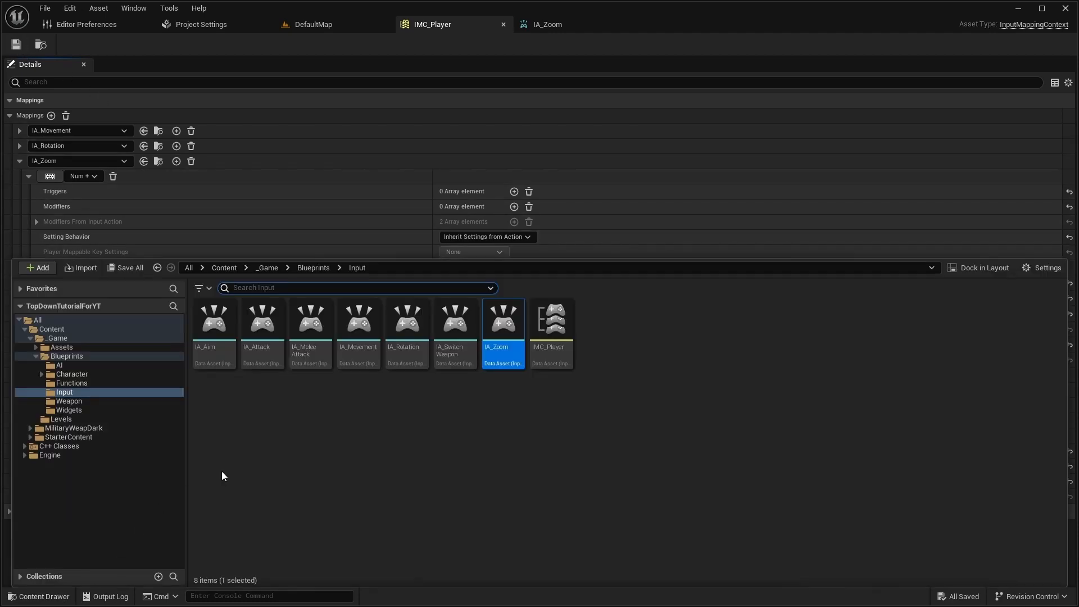
Add a Weapons array of BP Weapon Data Asset with one empty entry.
left_click(59, 365)
type("BP_WeaponD")
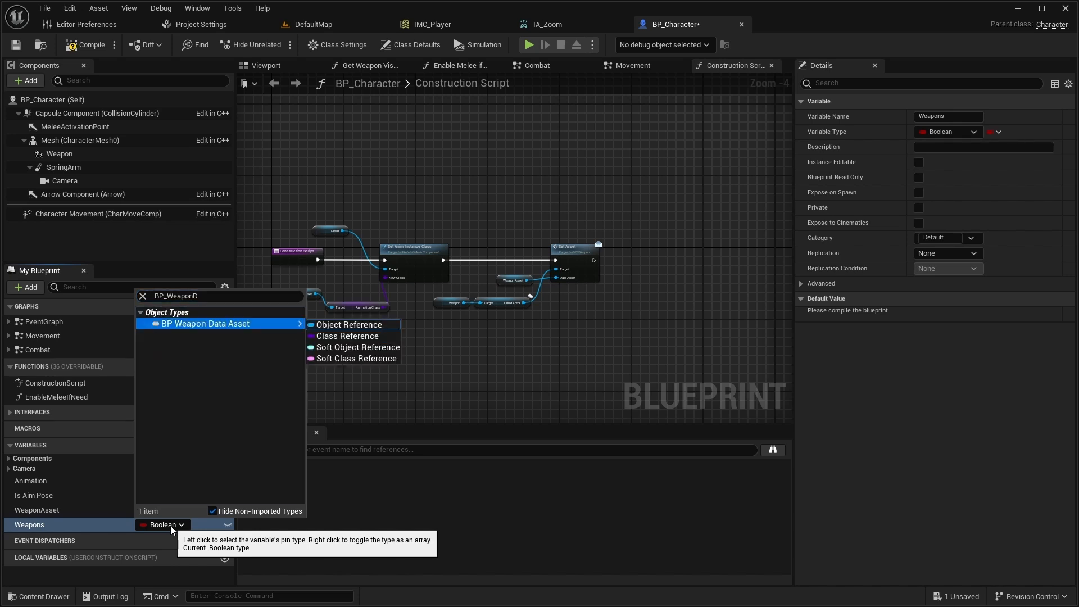
left_click(349, 323)
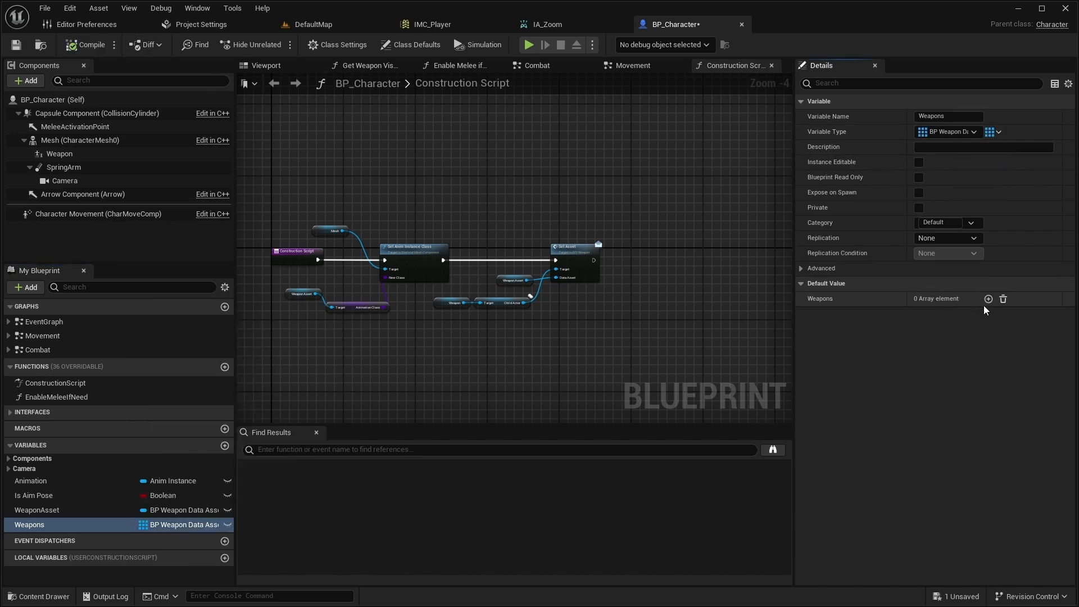
left_click(987, 298)
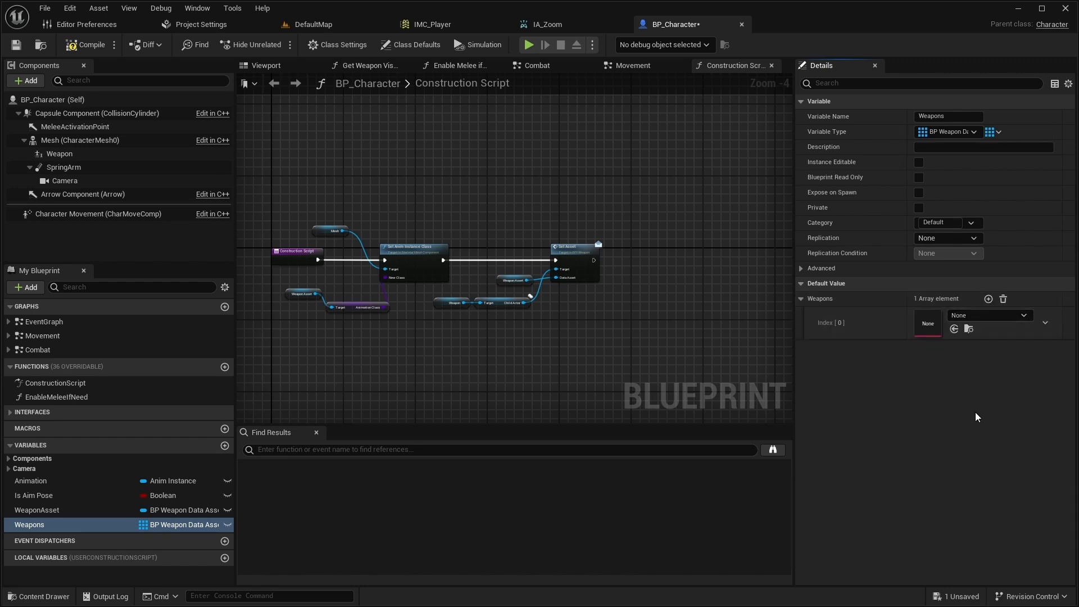
left_click(988, 299)
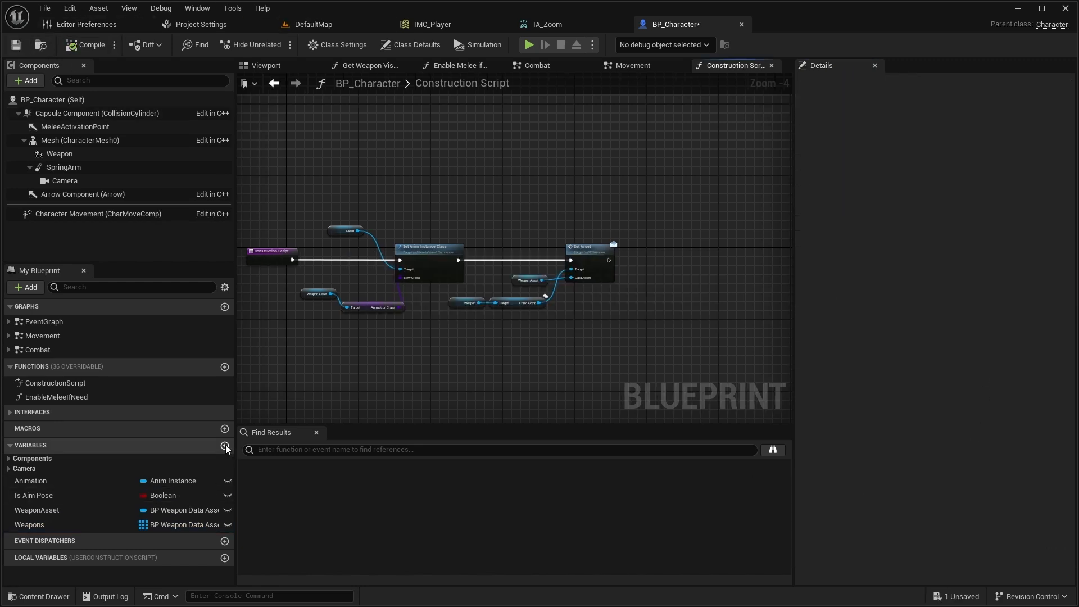
Add a single Integer variable named ActiveWeaponIndex.
left_click(225, 445)
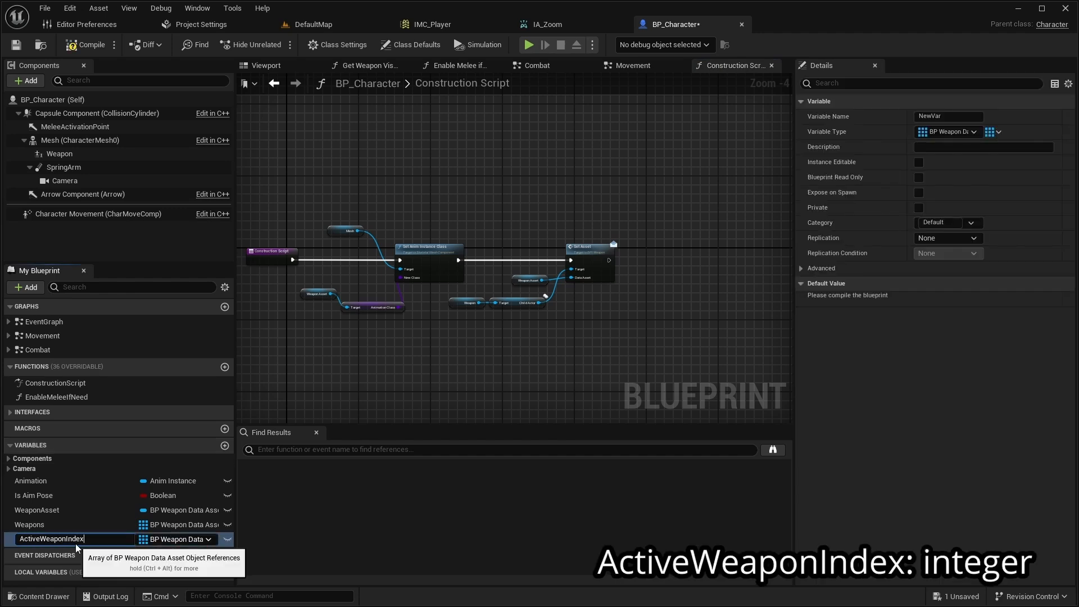
key("enter")
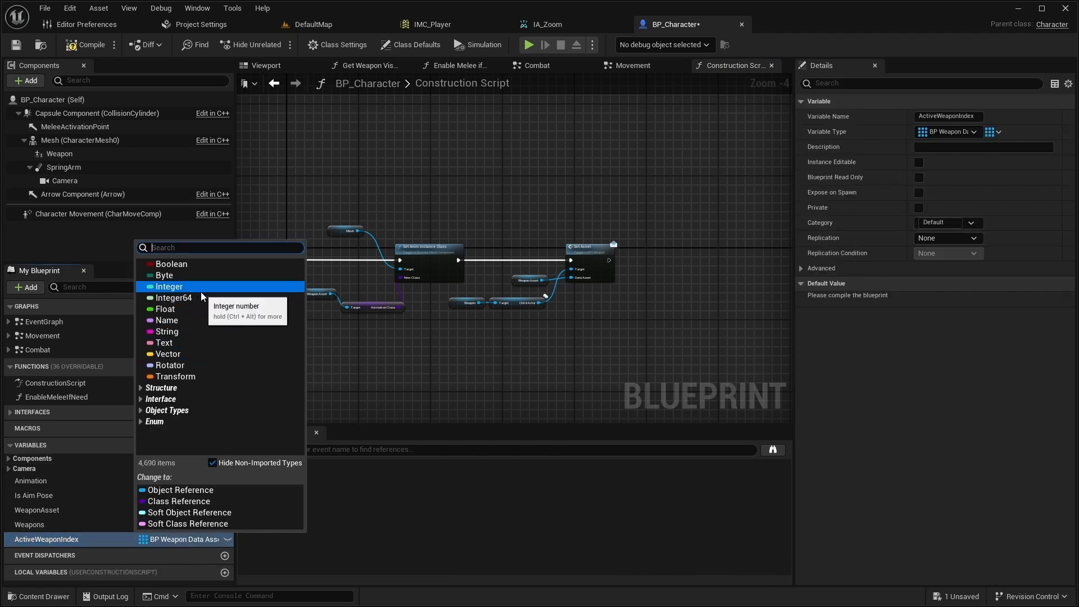
left_click(168, 286)
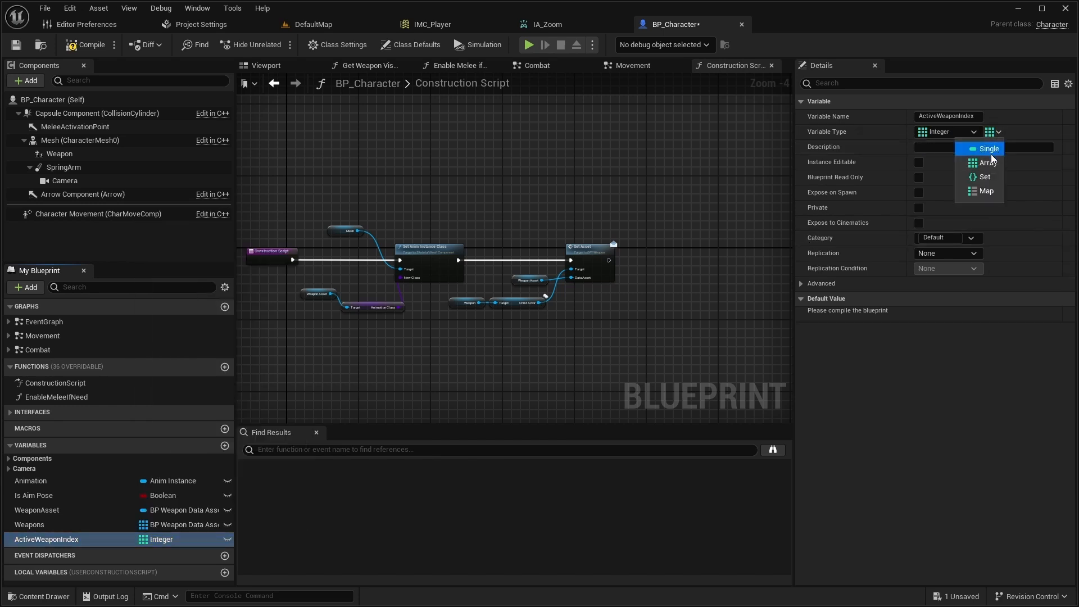
left_click(988, 149)
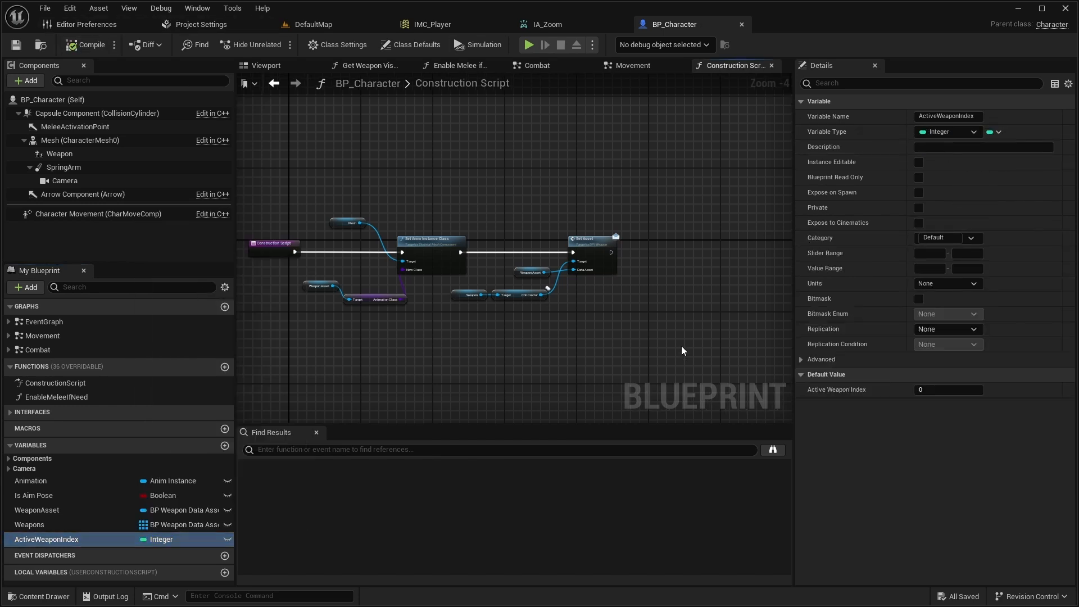
Collapse the selected weapon setup nodes into a SetWeapon function.
right_click(445, 269)
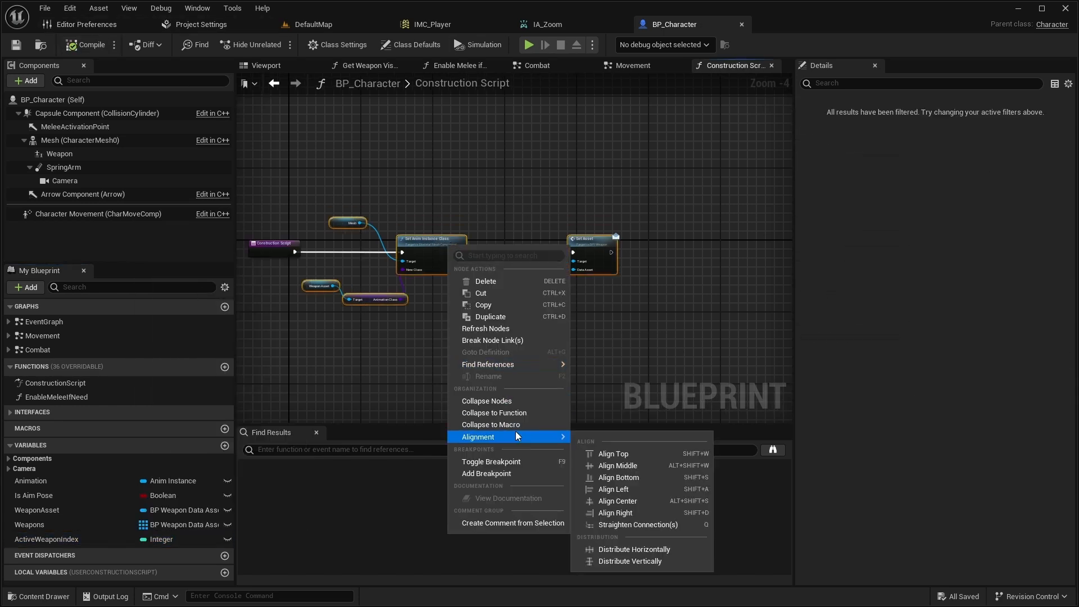
mouse_move(492, 412)
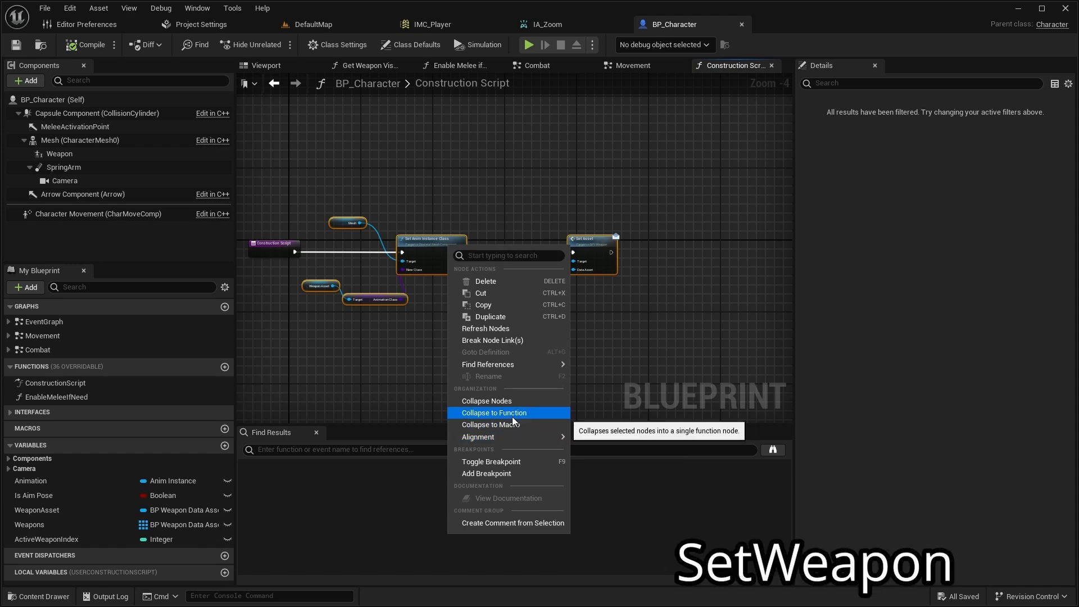
left_click(494, 413)
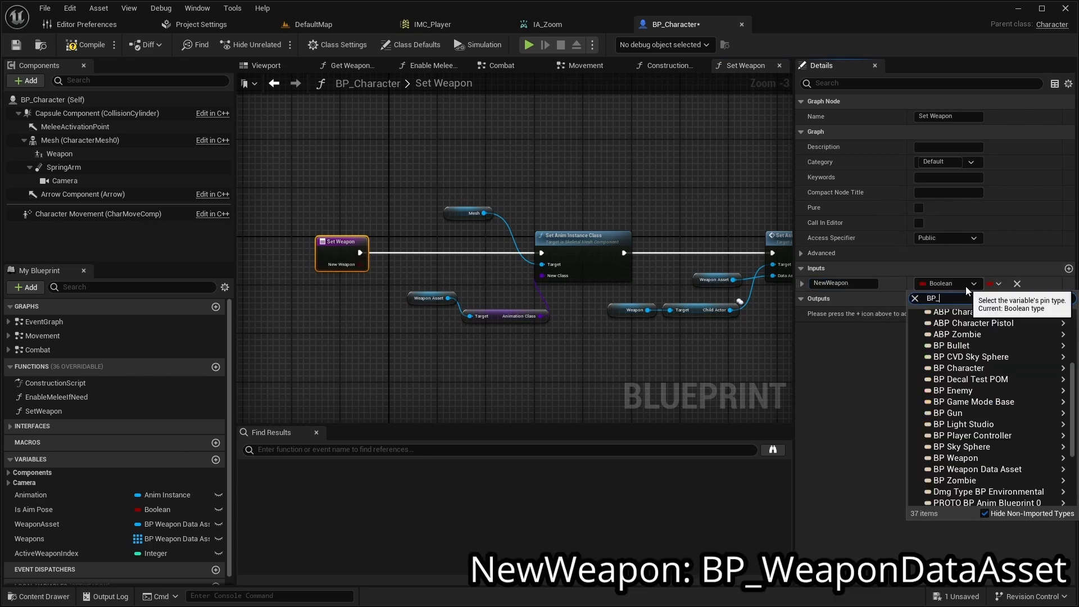
Type NewWeapon as BP_WeaponDataAsset and wire it in place of the WeaponAsset getters.
left_click(976, 469)
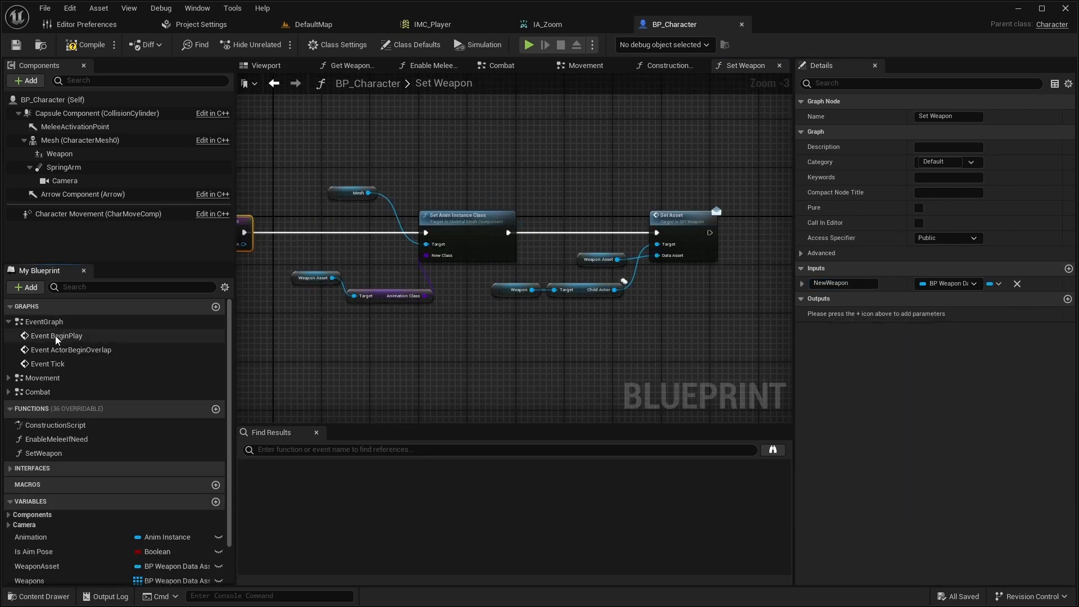
left_click(42, 322)
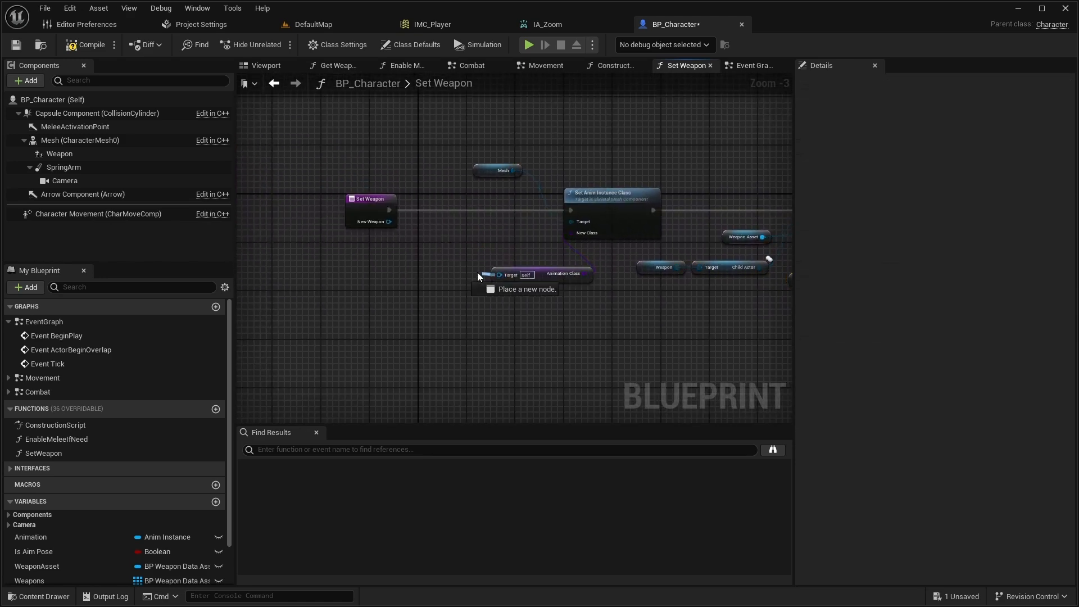
left_click(457, 268)
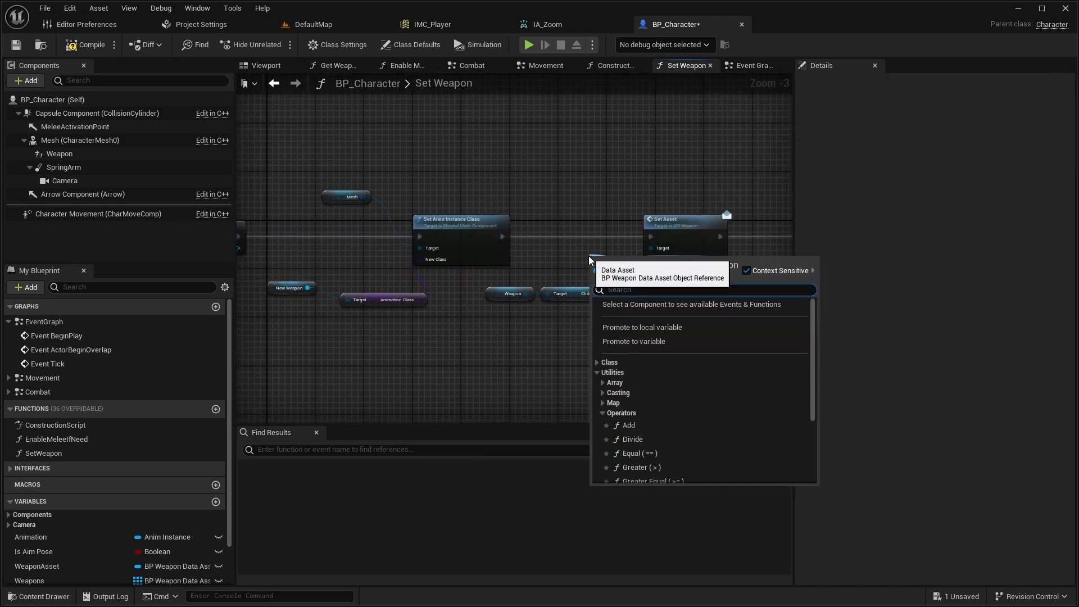
left_click(615, 65)
type("Ge")
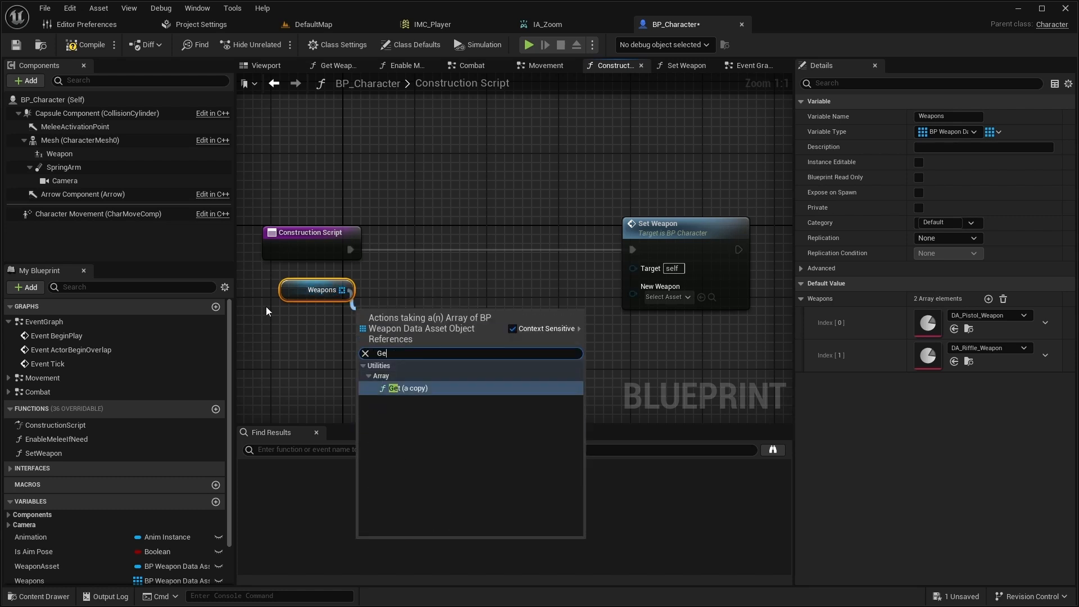
Feed SetWeapon the Weapons entry at ActiveWeaponIndex via a Get (a copy) node.
left_click(409, 388)
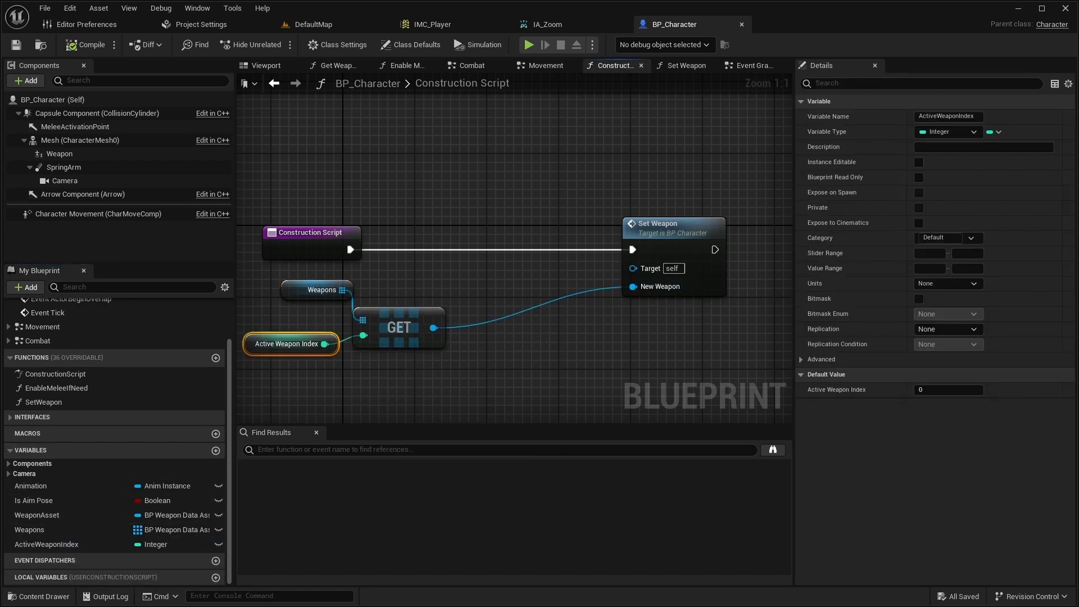
left_click(608, 65)
type("IA_S")
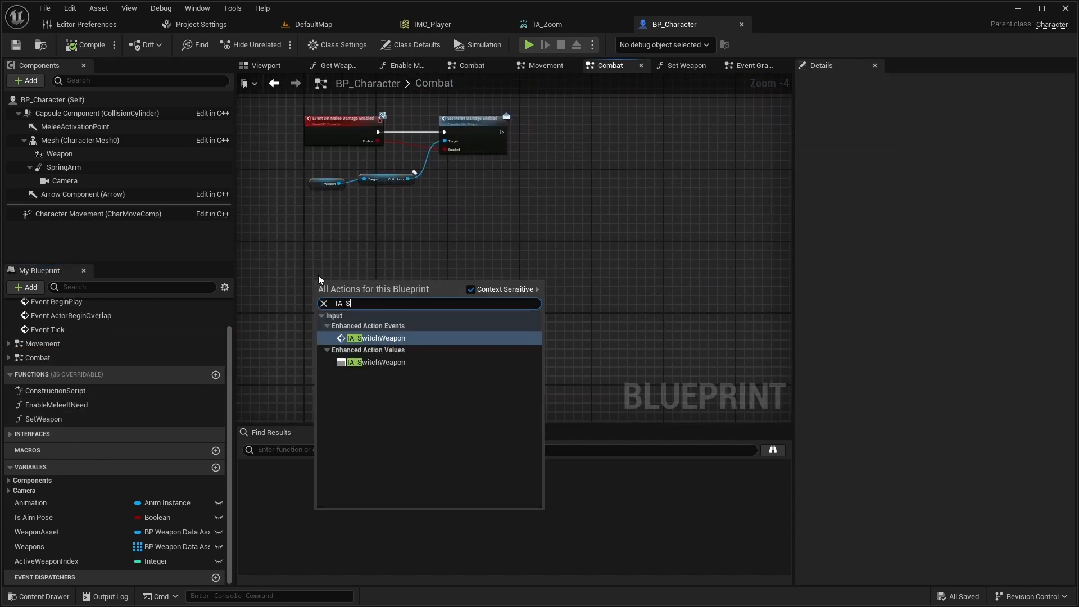
Add the IA_SwitchWeapon event with a Sequence adding its value to ActiveWeaponIndex.
left_click(378, 338)
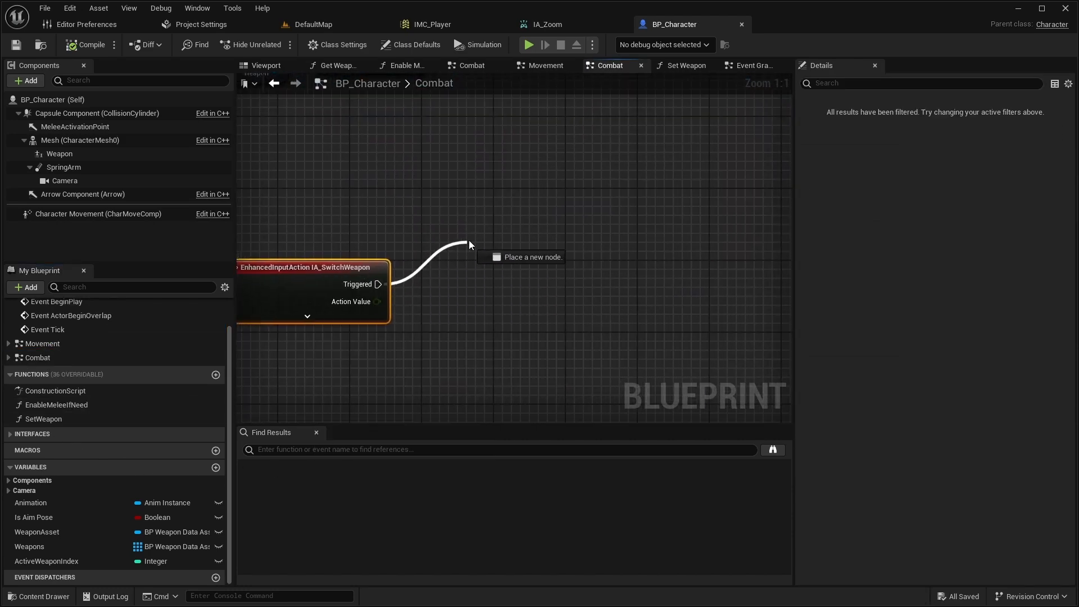
left_click(499, 241)
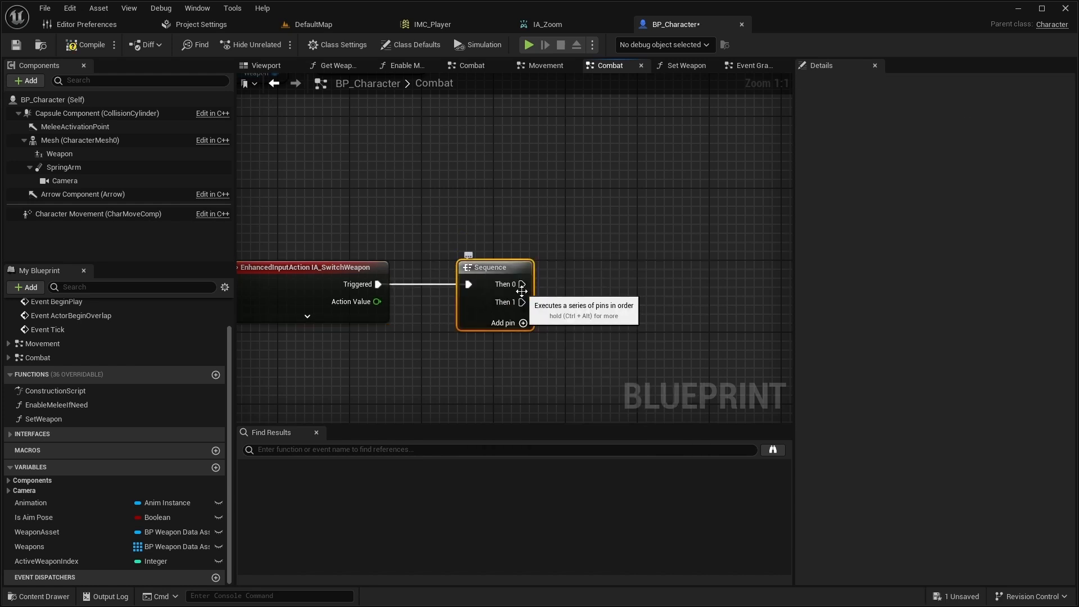
mouse_move(79, 538)
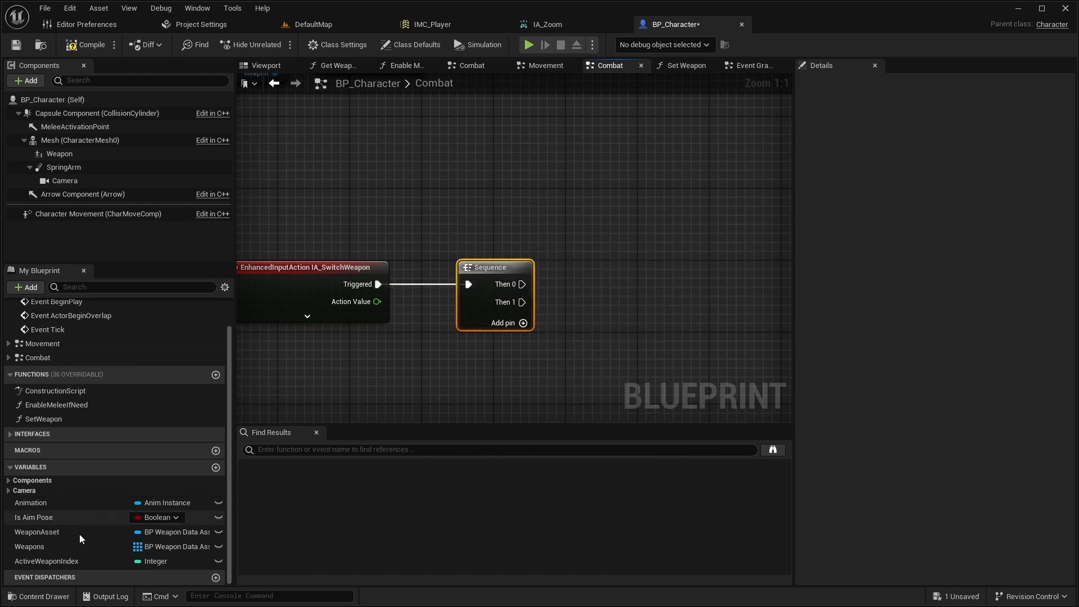
left_click_drag(47, 561, 540, 199)
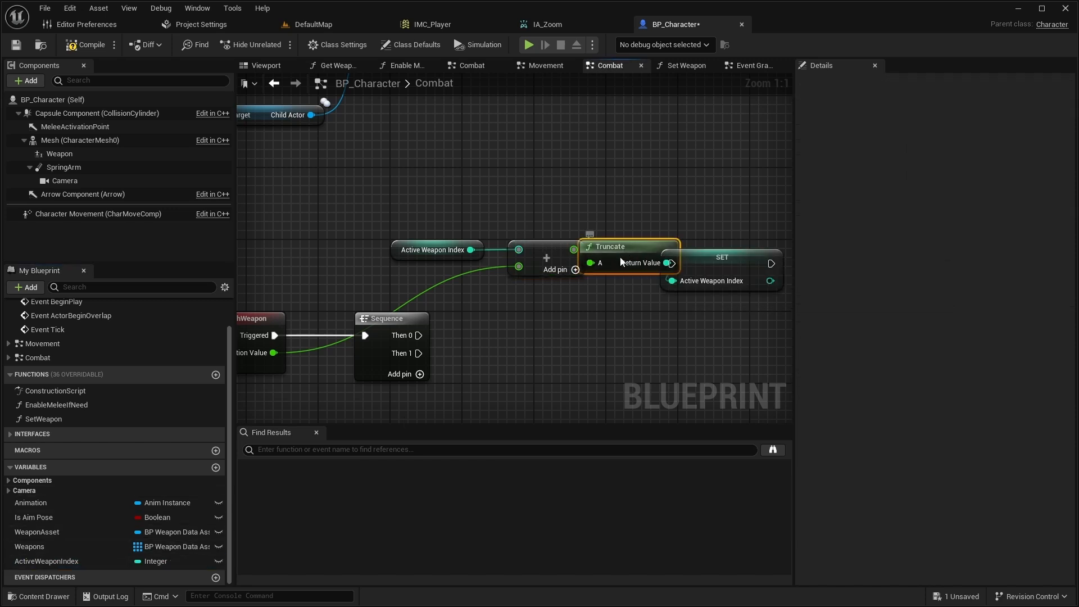
left_click_drag(627, 246, 603, 282)
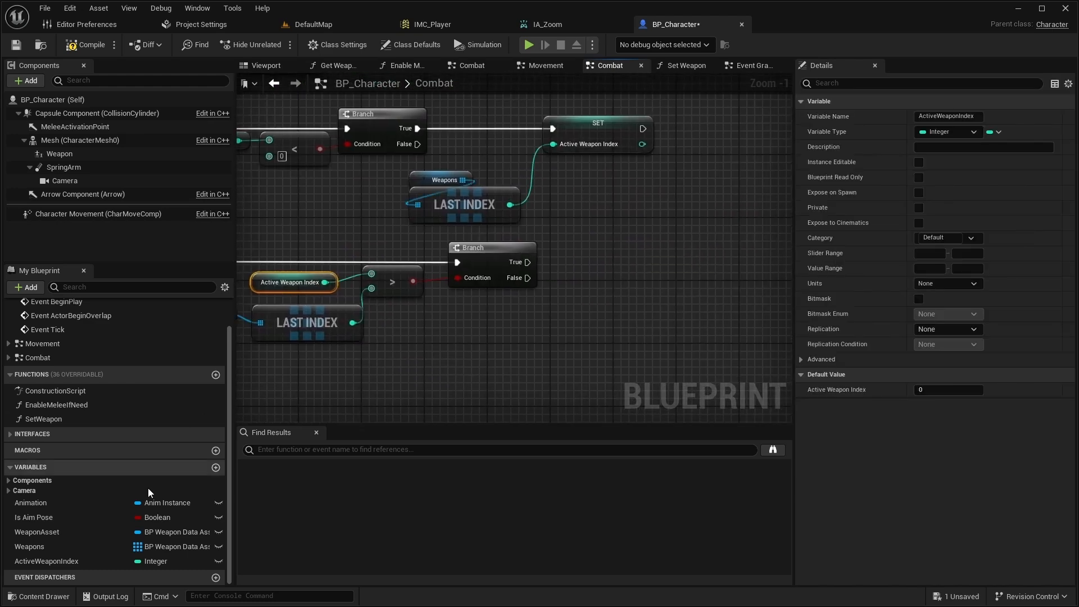
Scroll the Combat graph to view the index-wrapping branches.
scroll("down", 3)
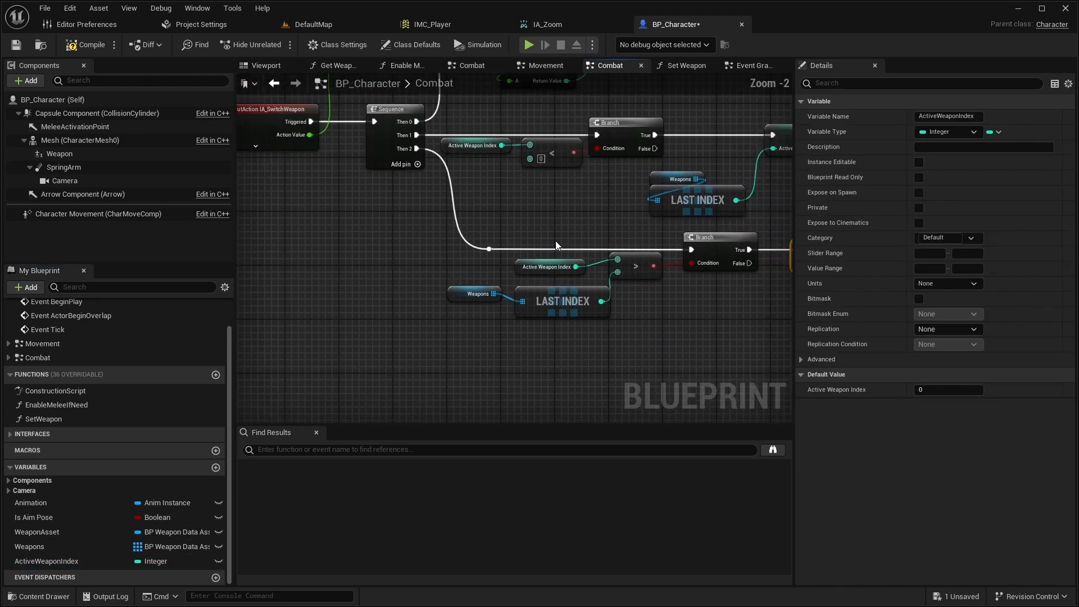
Feed Set Weapon from a Weapons Get (a copy) node, then launch Play-in-Editor on DefaultMap.
left_click(44, 418)
type("Get")
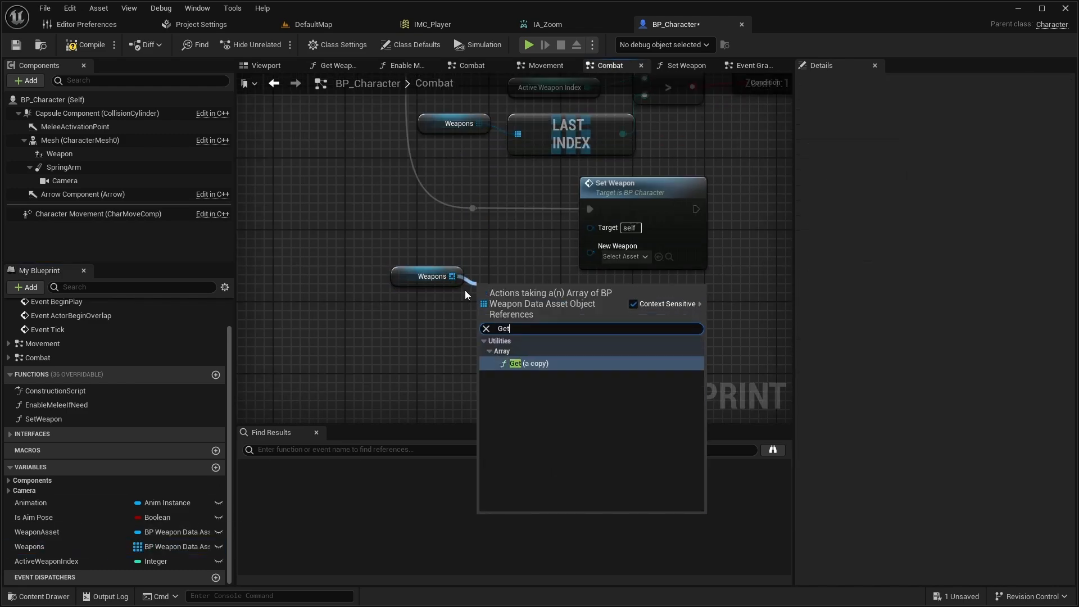
left_click(530, 363)
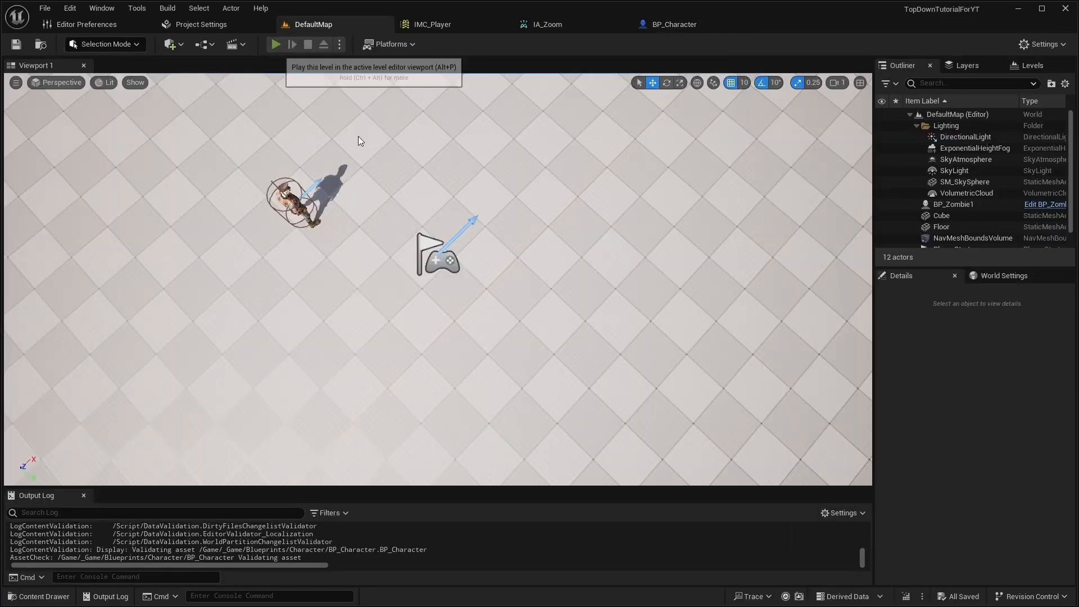
left_click(274, 44)
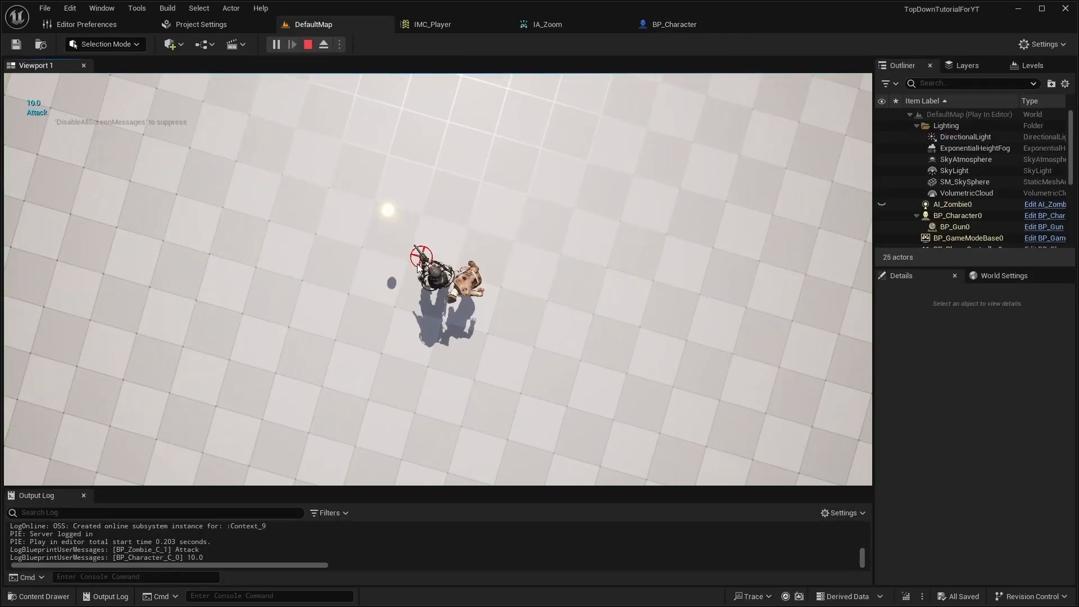